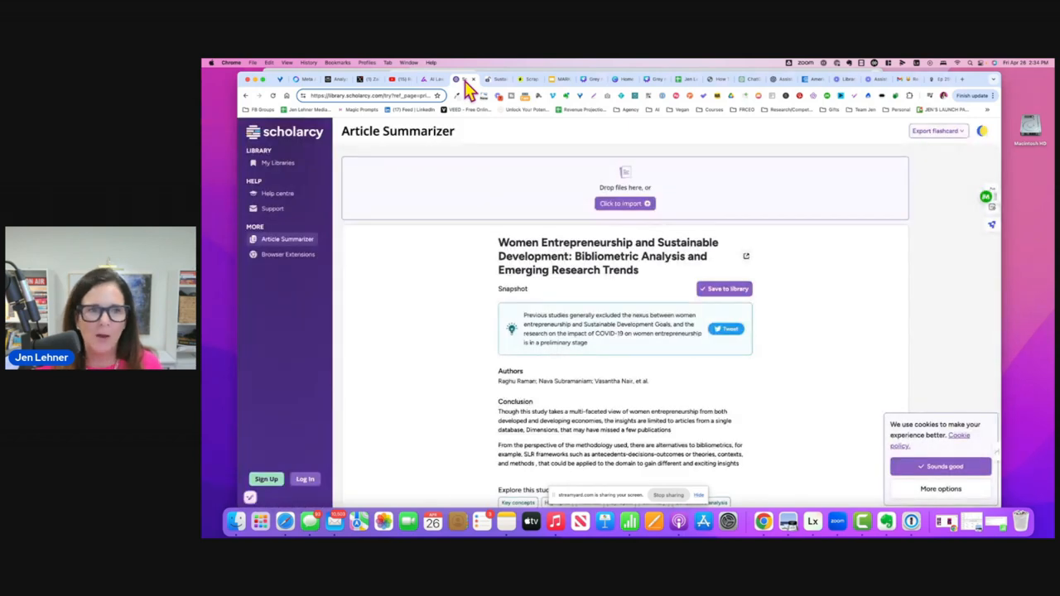
{"action": "mouse_move", "coordinate": [467, 110]}
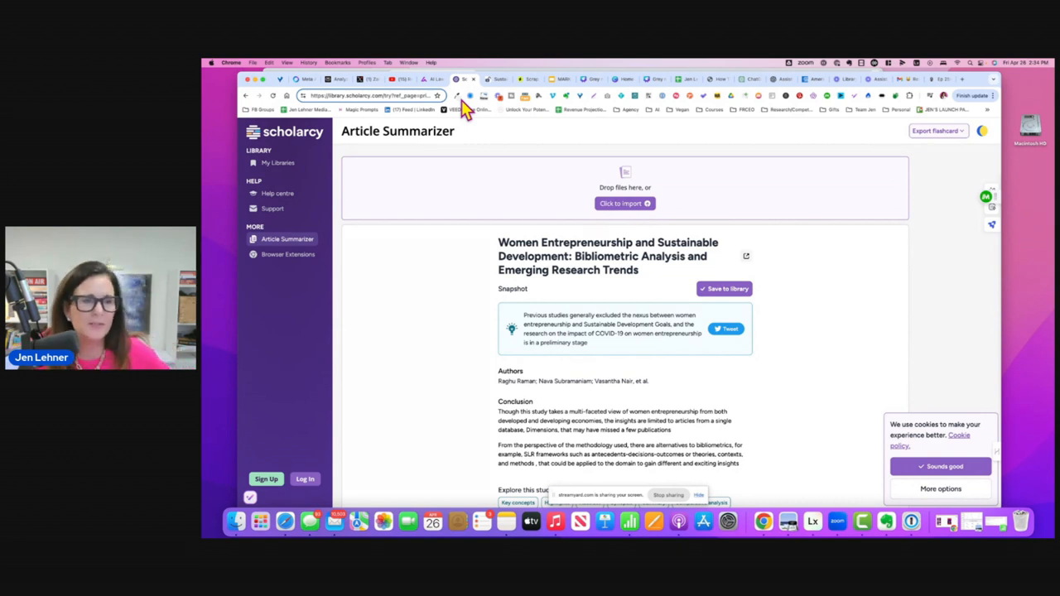
{"action": "mouse_move", "coordinate": [465, 116]}
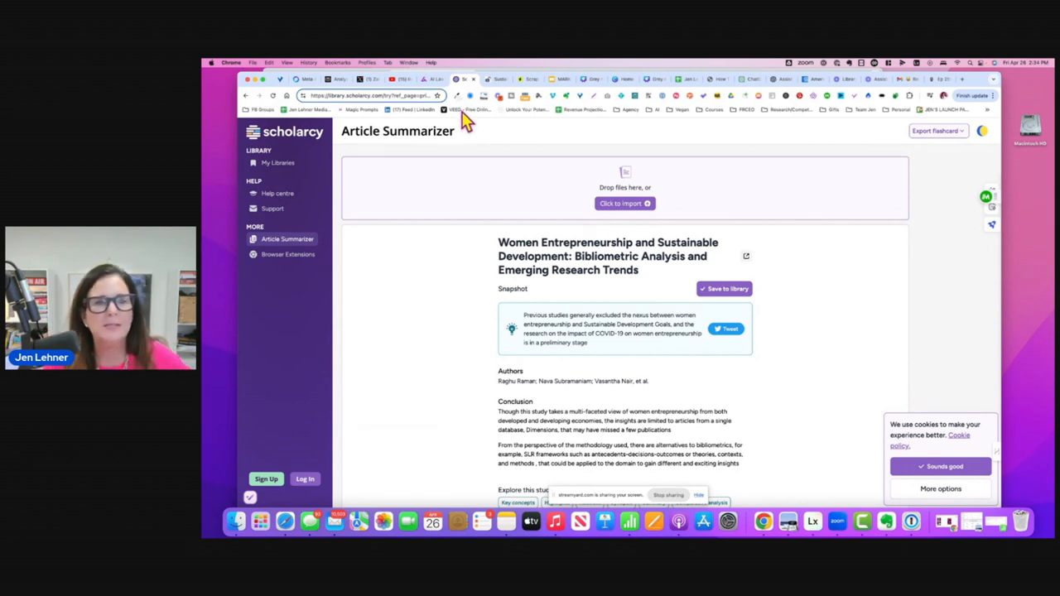
{"action": "mouse_move", "coordinate": [466, 131]}
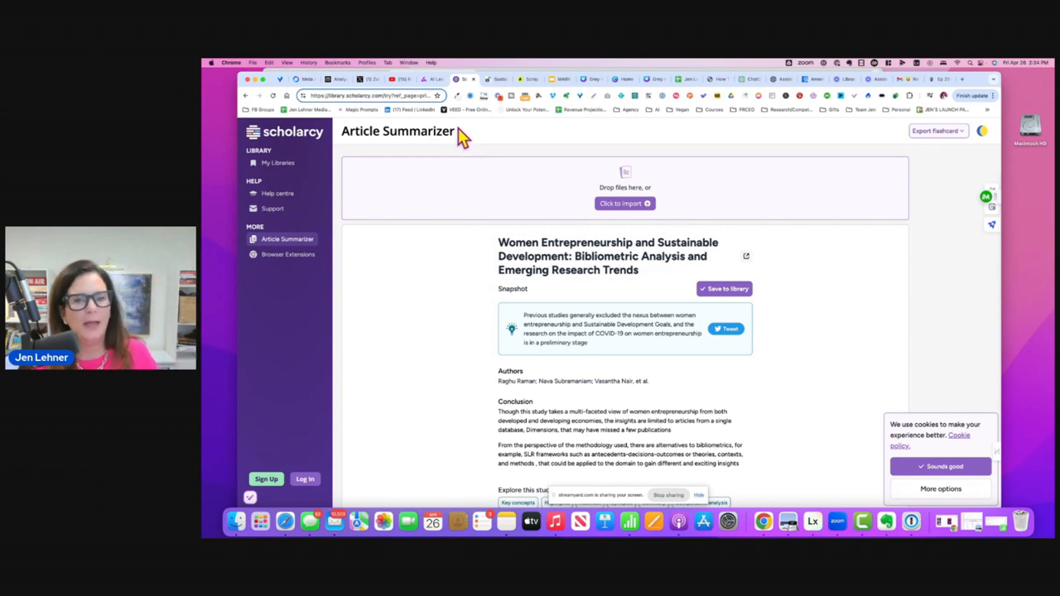
{"action": "mouse_move", "coordinate": [598, 233]}
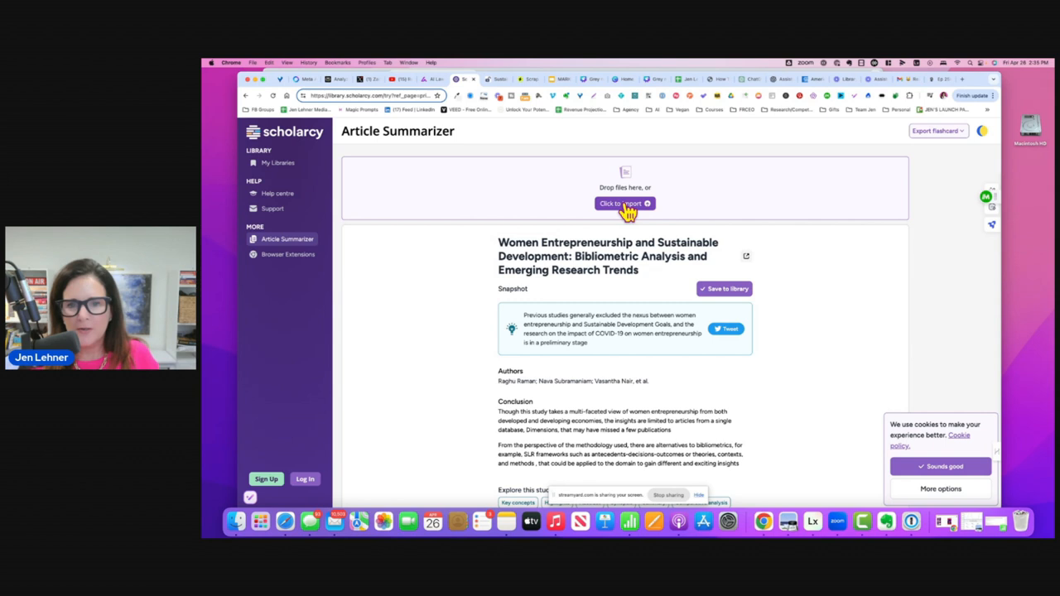
{"action": "mouse_move", "coordinate": [381, 101]}
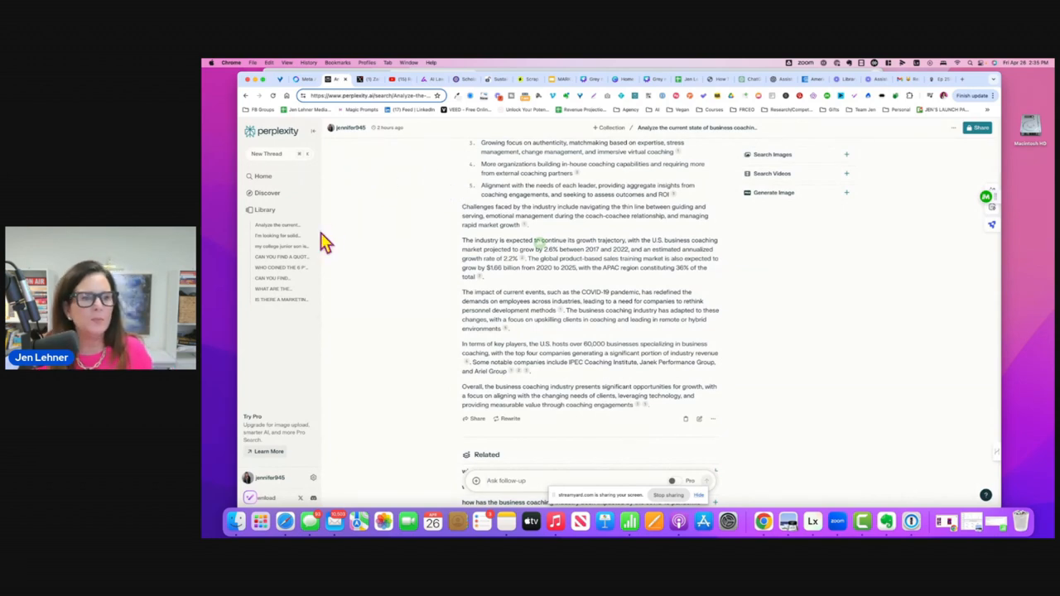
Review the Perplexity answer and sources on women entrepreneurship research, then return to the Scholarcy summary
{"action": "left_click", "coordinate": [278, 226]}
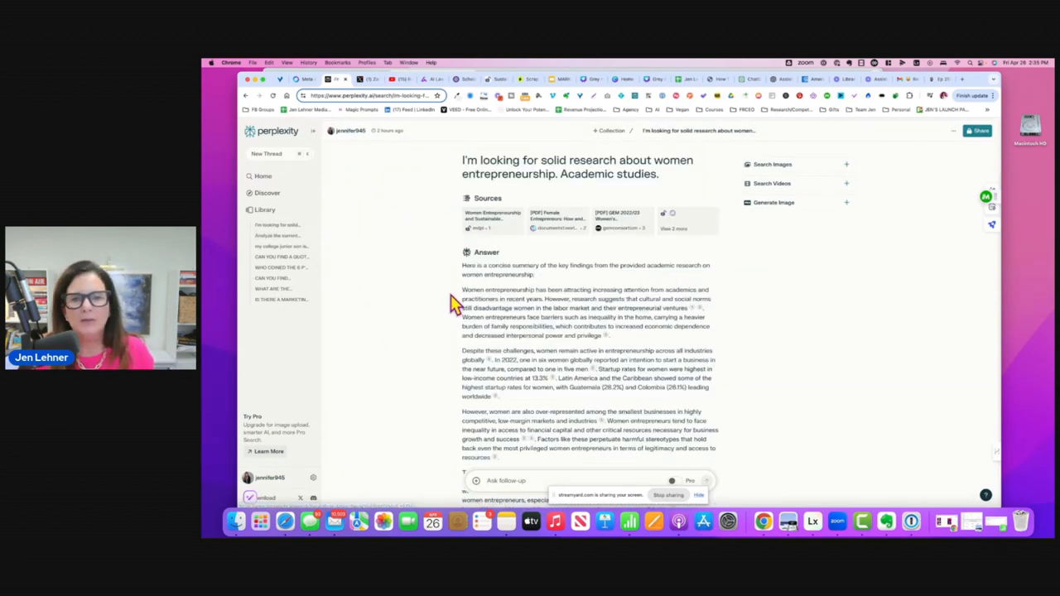
{"action": "mouse_move", "coordinate": [456, 298]}
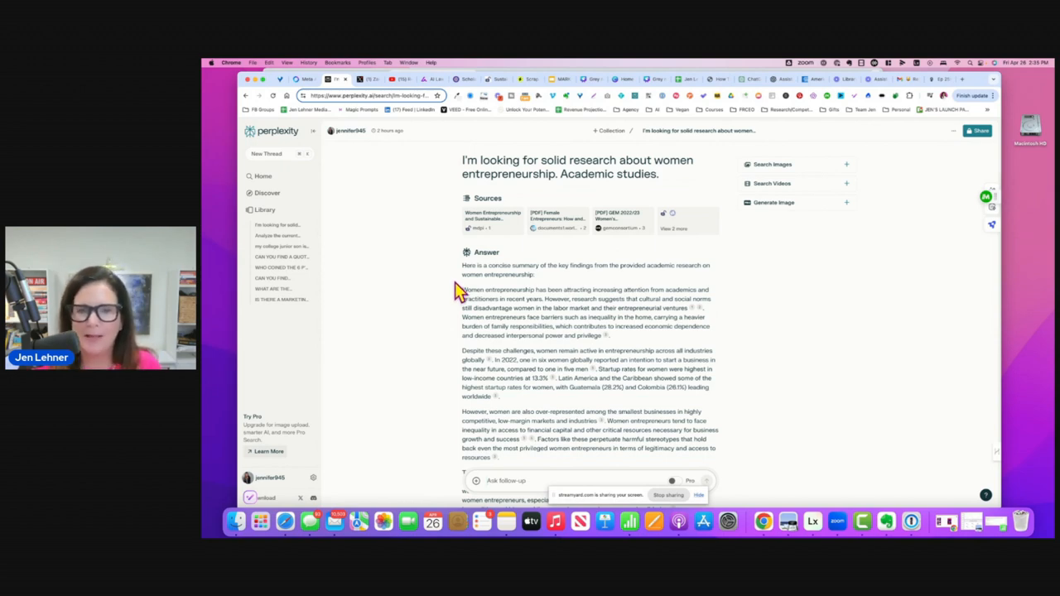
{"action": "mouse_move", "coordinate": [616, 245]}
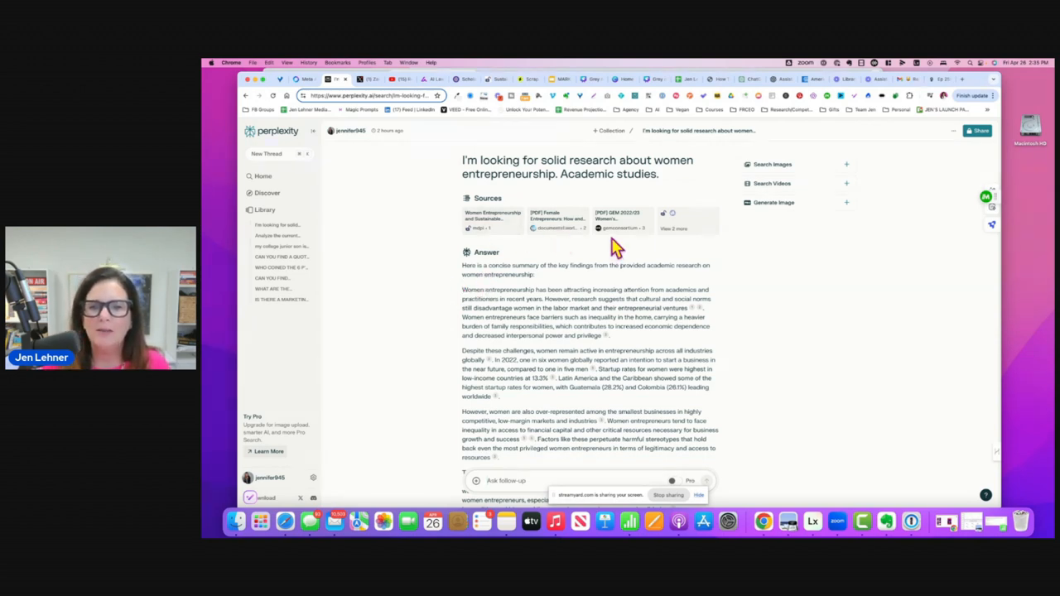
{"action": "mouse_move", "coordinate": [693, 295]}
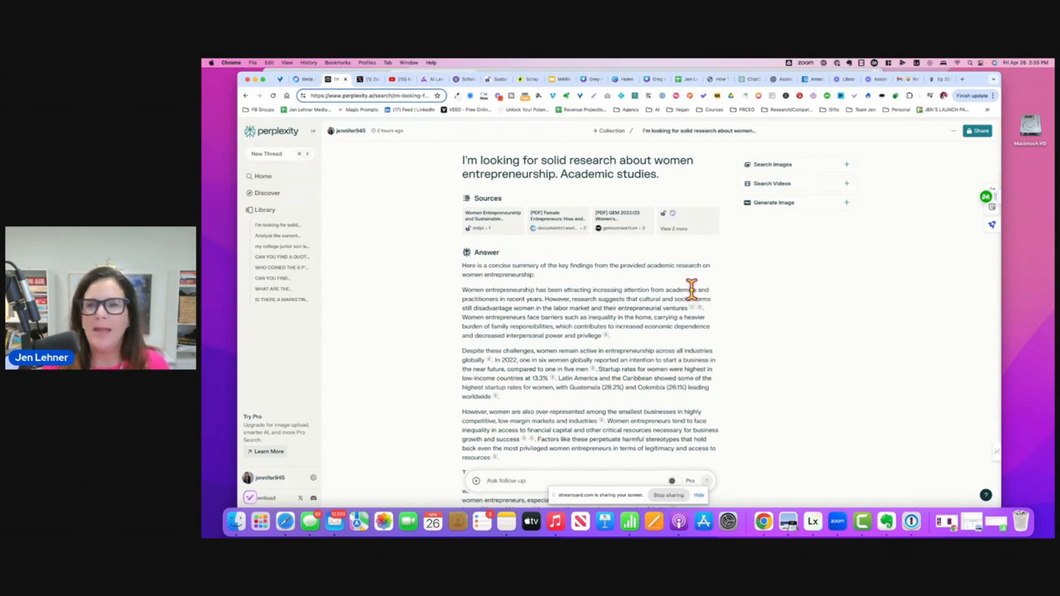
{"action": "mouse_move", "coordinate": [696, 282]}
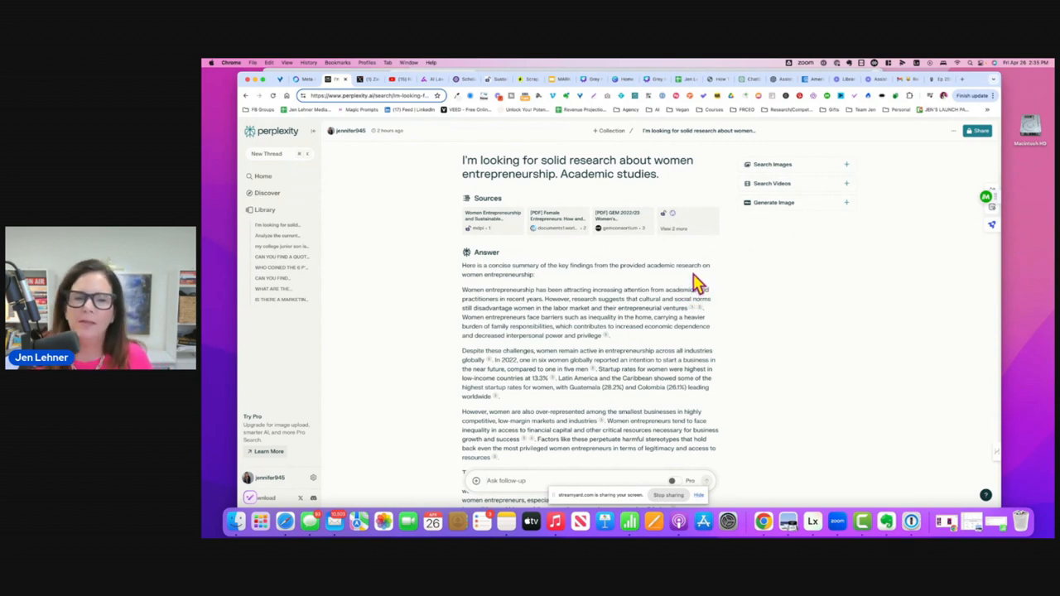
{"action": "mouse_move", "coordinate": [431, 86]}
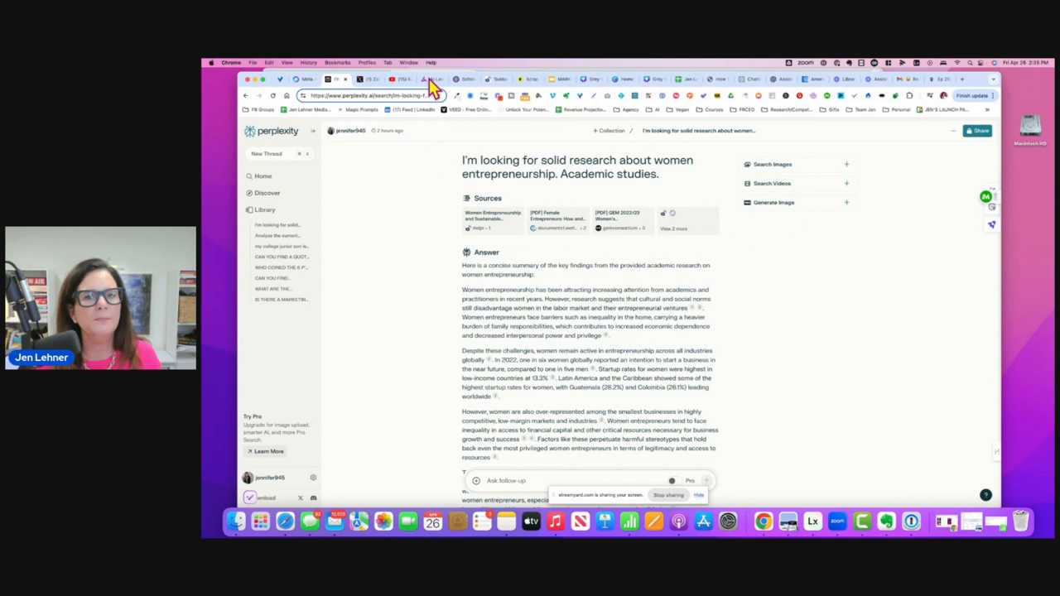
{"action": "left_click", "coordinate": [461, 79]}
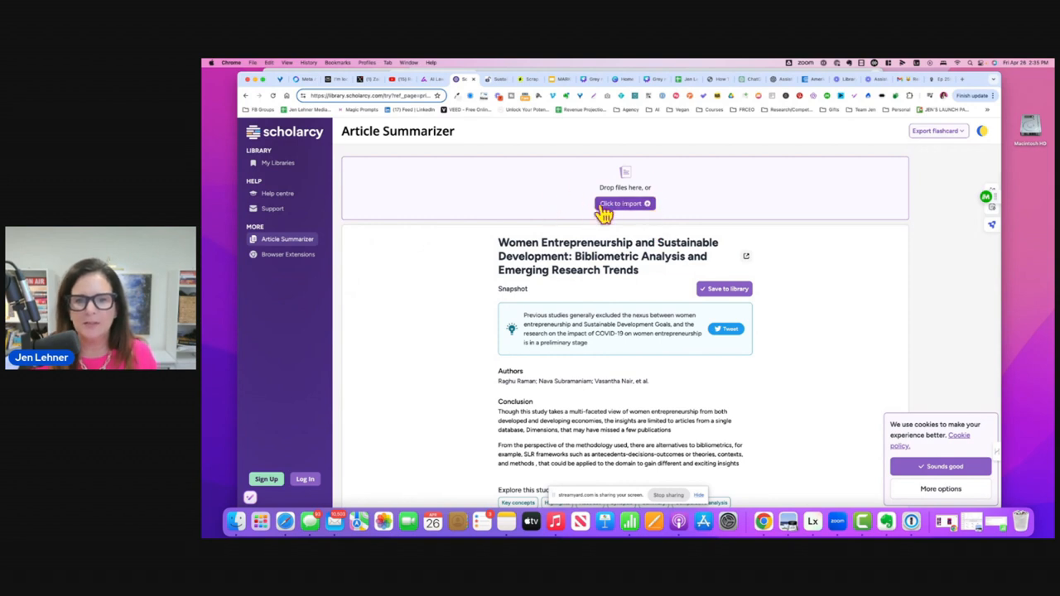
{"action": "mouse_move", "coordinate": [603, 272]}
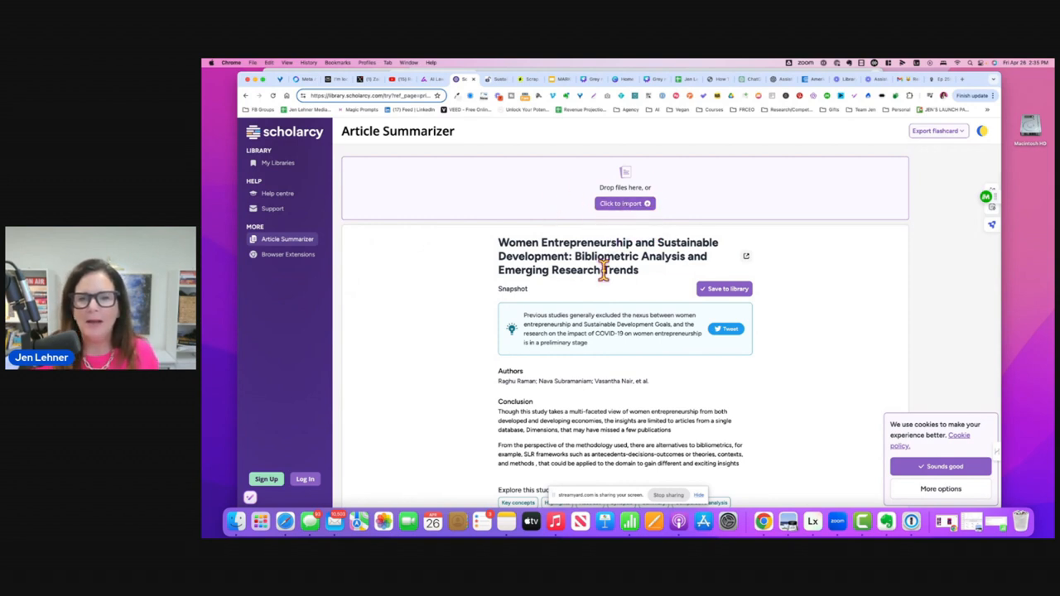
Scroll through key concepts, abstract, synopsis, highlights, summary and comparative analysis to the full-text sections
{"action": "scroll", "scroll_direction": "down", "scroll_amount": 3}
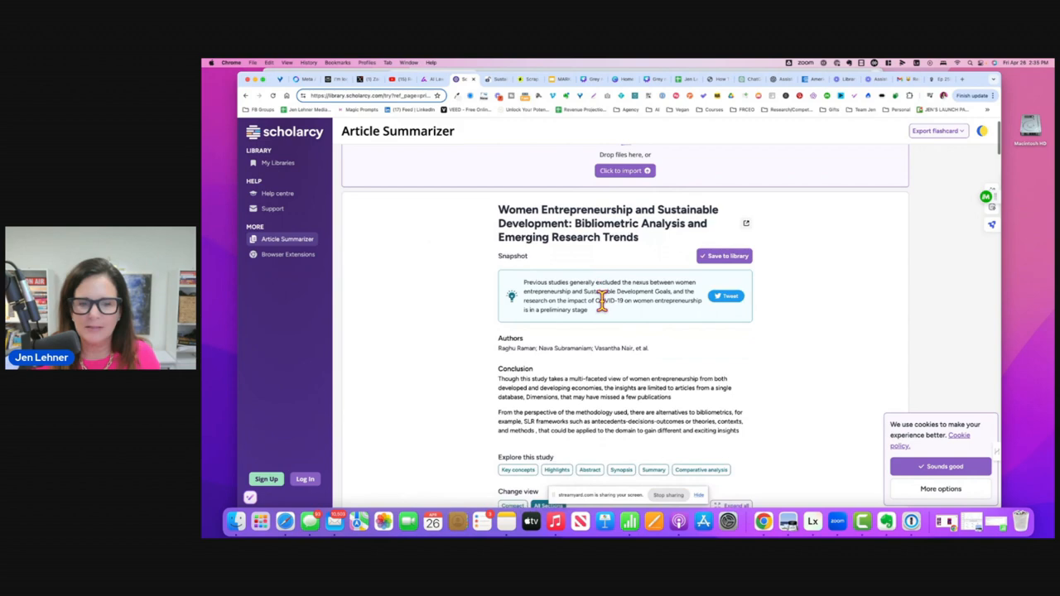
{"action": "scroll", "scroll_direction": "down", "scroll_amount": 3}
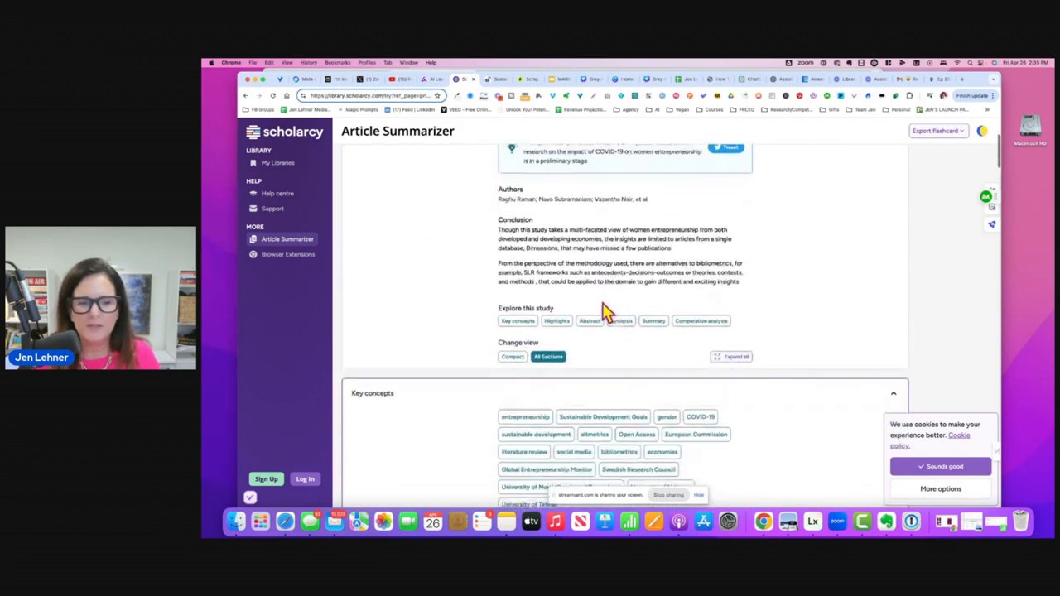
{"action": "scroll", "scroll_direction": "down", "scroll_amount": 3}
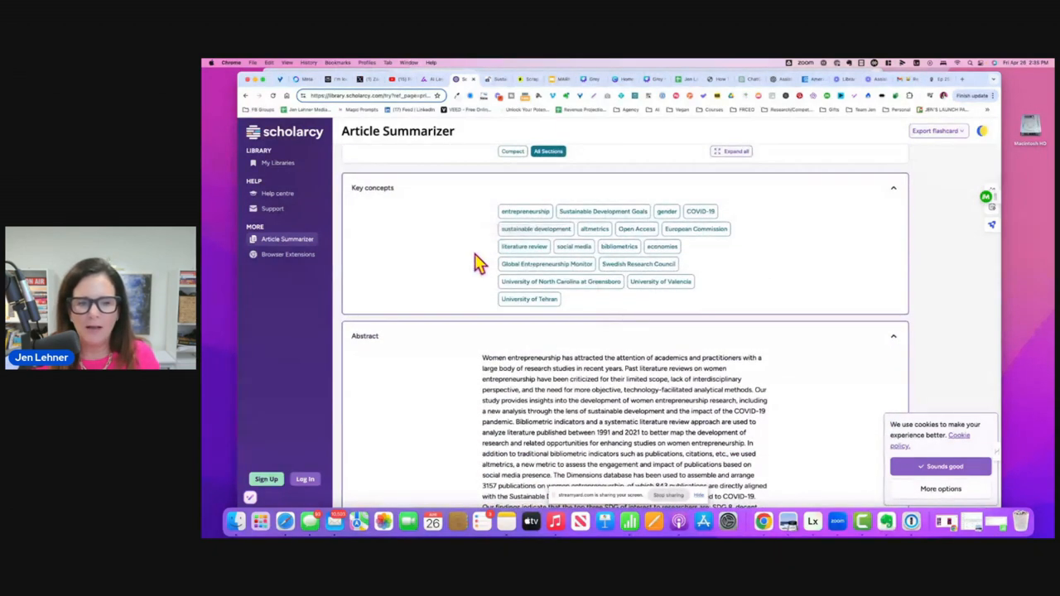
{"action": "scroll", "scroll_direction": "down", "scroll_amount": 3}
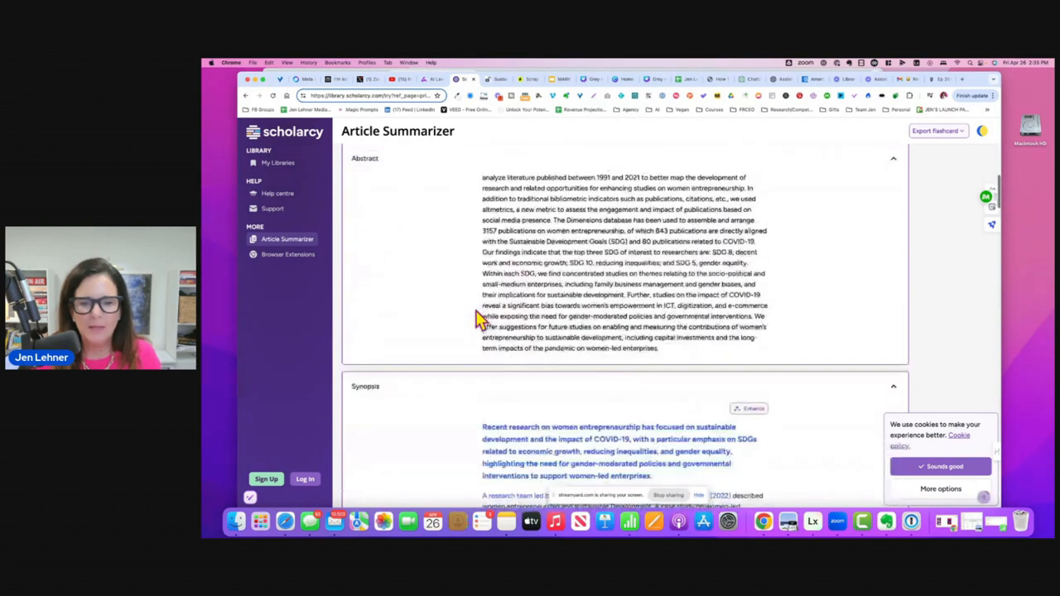
{"action": "scroll", "scroll_direction": "down", "scroll_amount": 3}
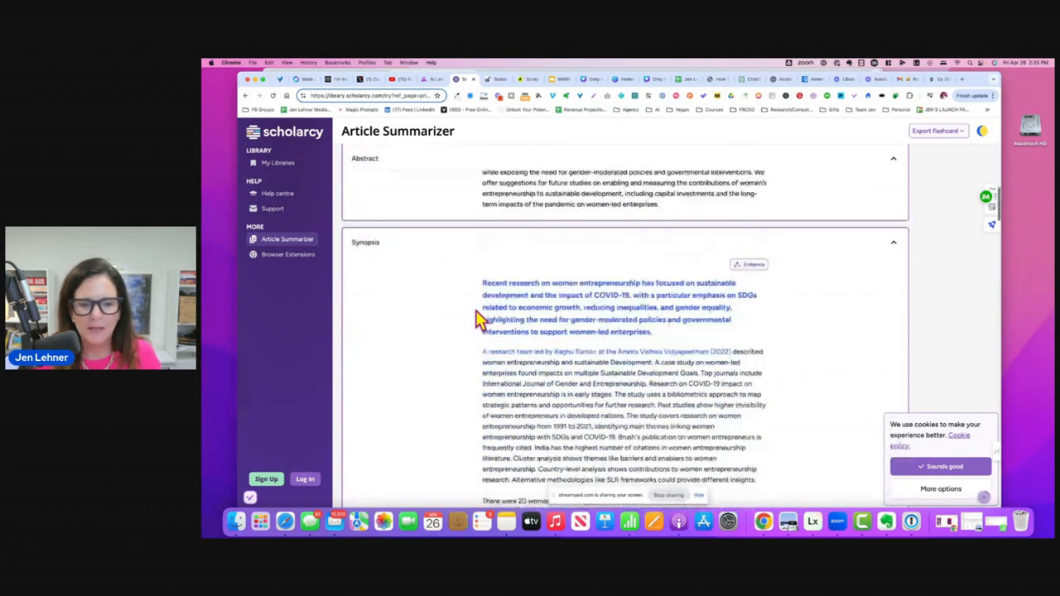
{"action": "scroll", "scroll_direction": "down", "scroll_amount": 3}
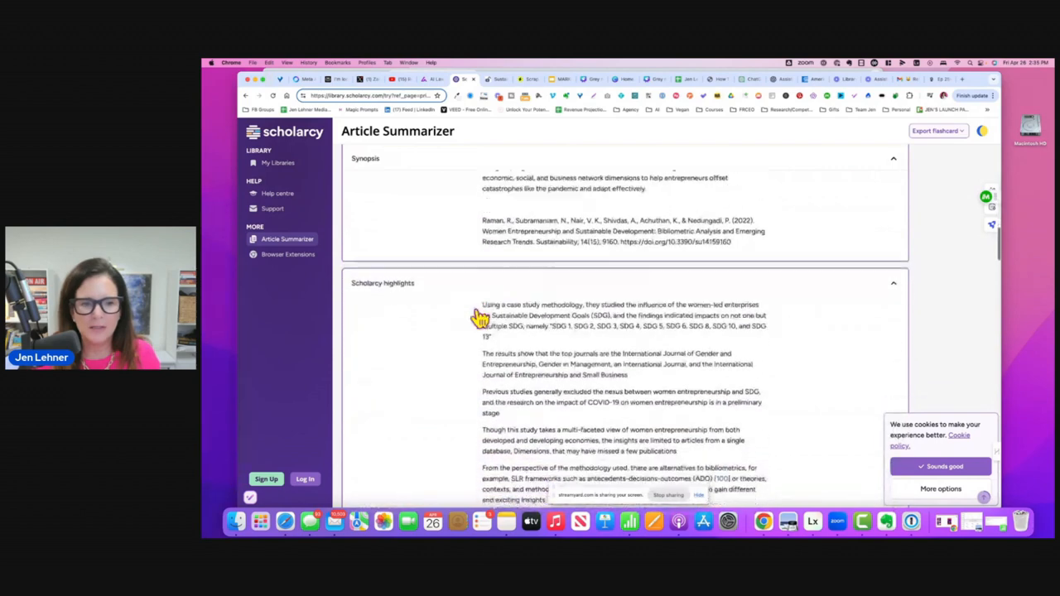
{"action": "scroll", "scroll_direction": "down", "scroll_amount": 3}
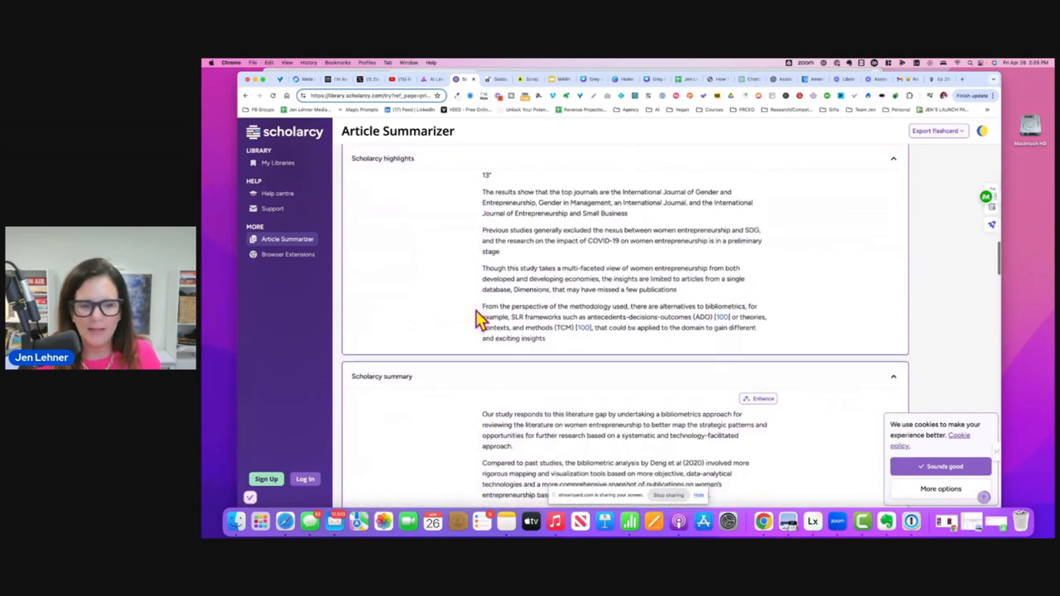
{"action": "scroll", "scroll_direction": "down", "scroll_amount": 3}
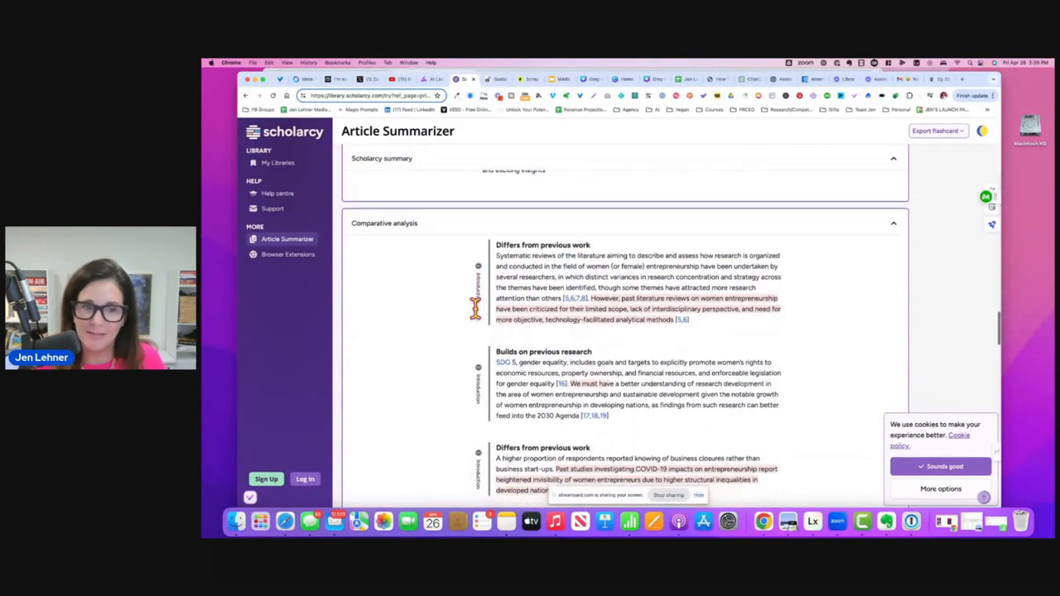
{"action": "scroll", "scroll_direction": "down", "scroll_amount": 3}
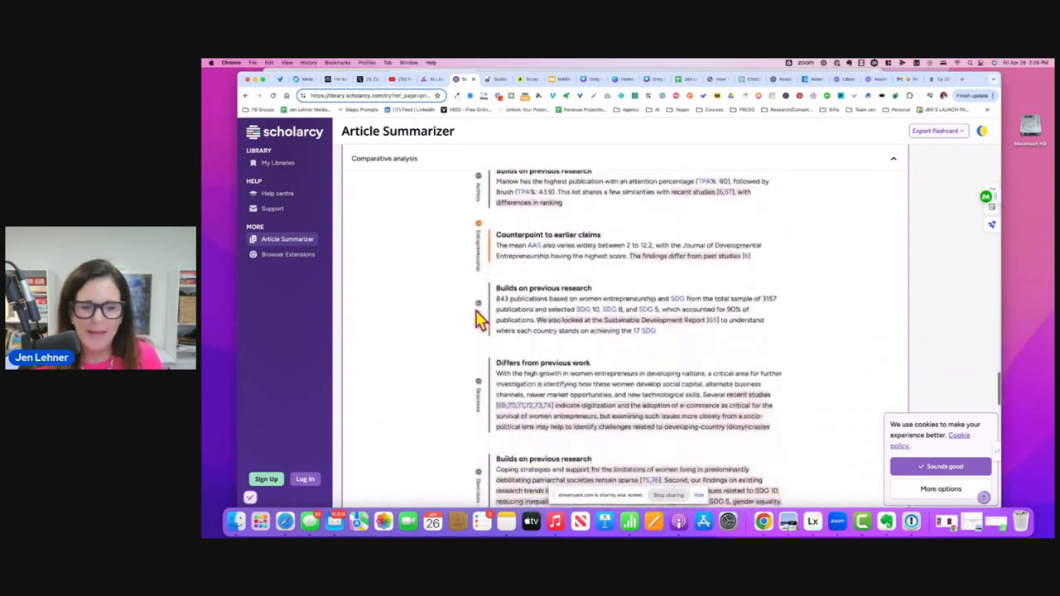
{"action": "scroll", "scroll_direction": "down", "scroll_amount": 3}
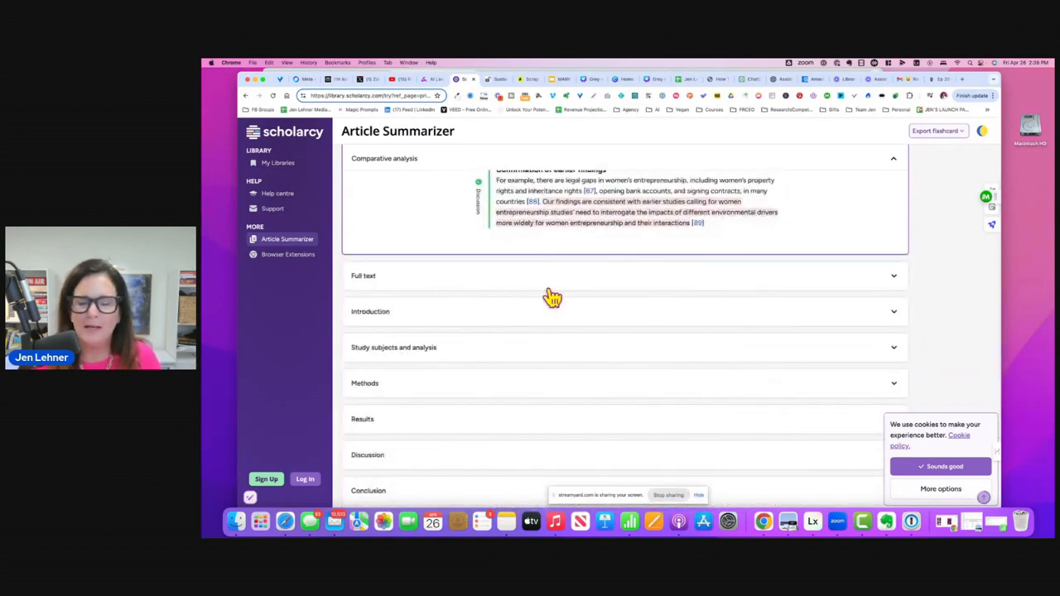
{"action": "mouse_move", "coordinate": [560, 301]}
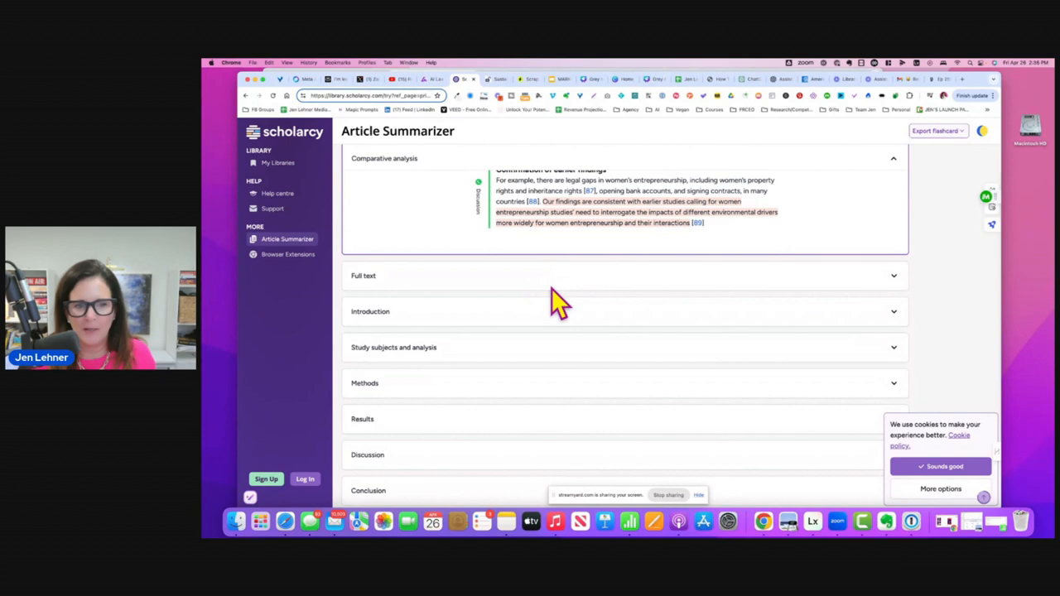
Scroll past the collapsed Introduction–References sections to the Flashcard Generator banner
{"action": "scroll", "scroll_direction": "down", "scroll_amount": 3}
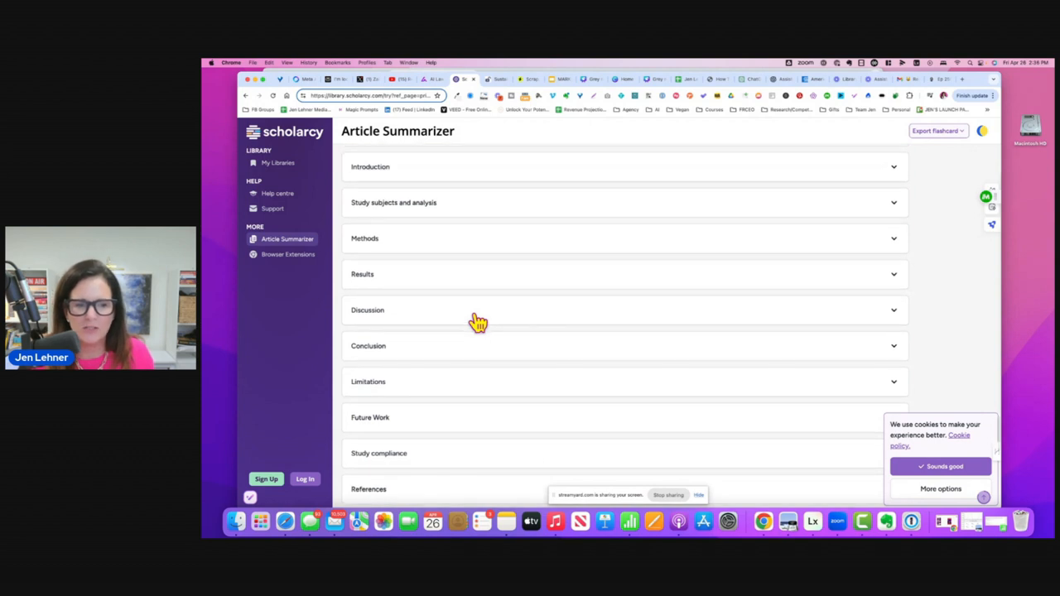
{"action": "scroll", "scroll_direction": "down", "scroll_amount": 3}
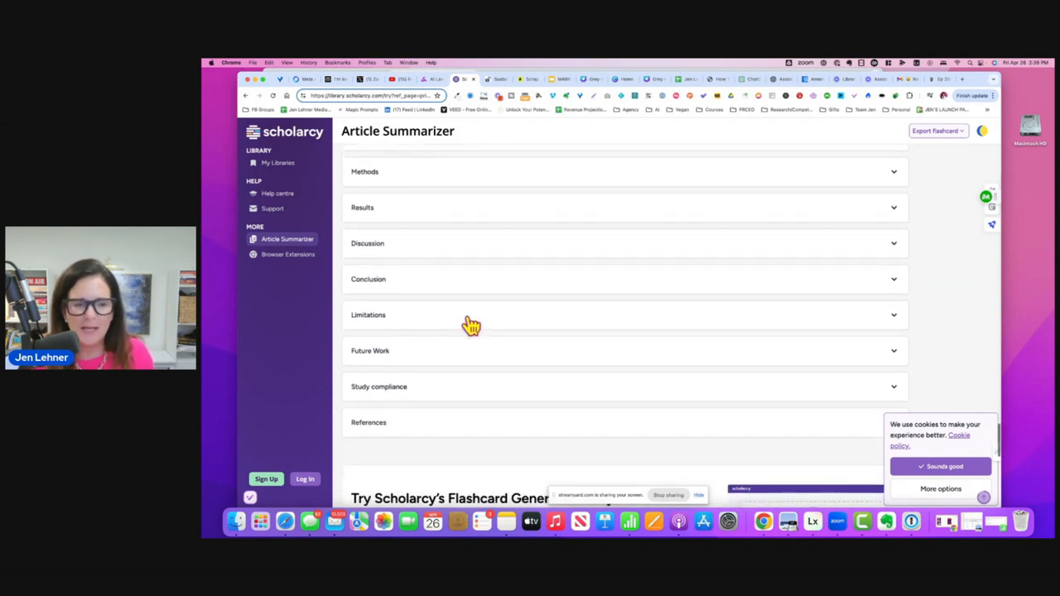
{"action": "scroll", "scroll_direction": "down", "scroll_amount": 3}
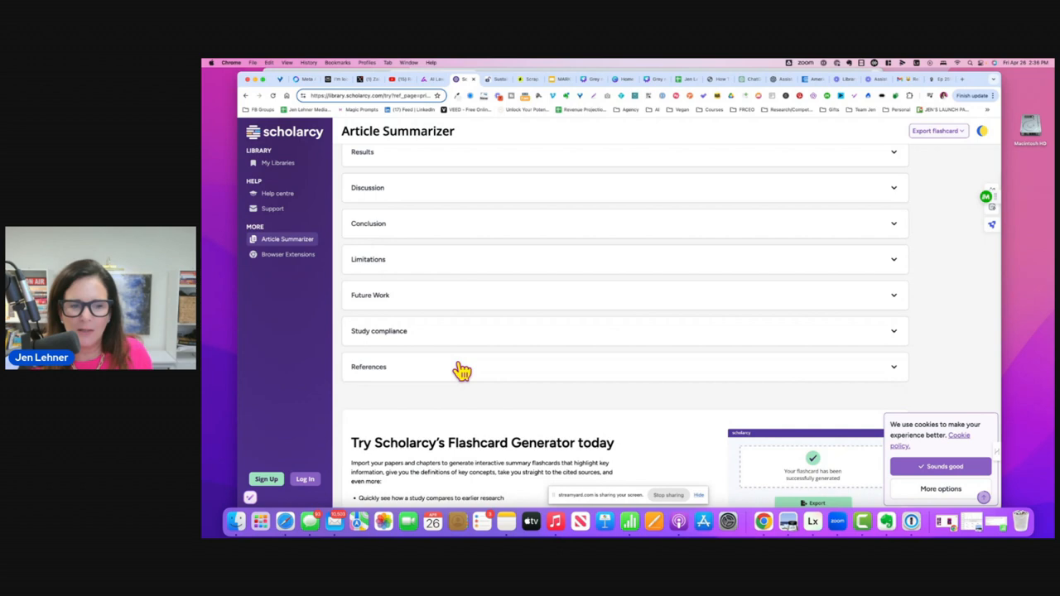
{"action": "scroll", "scroll_direction": "down", "scroll_amount": 3}
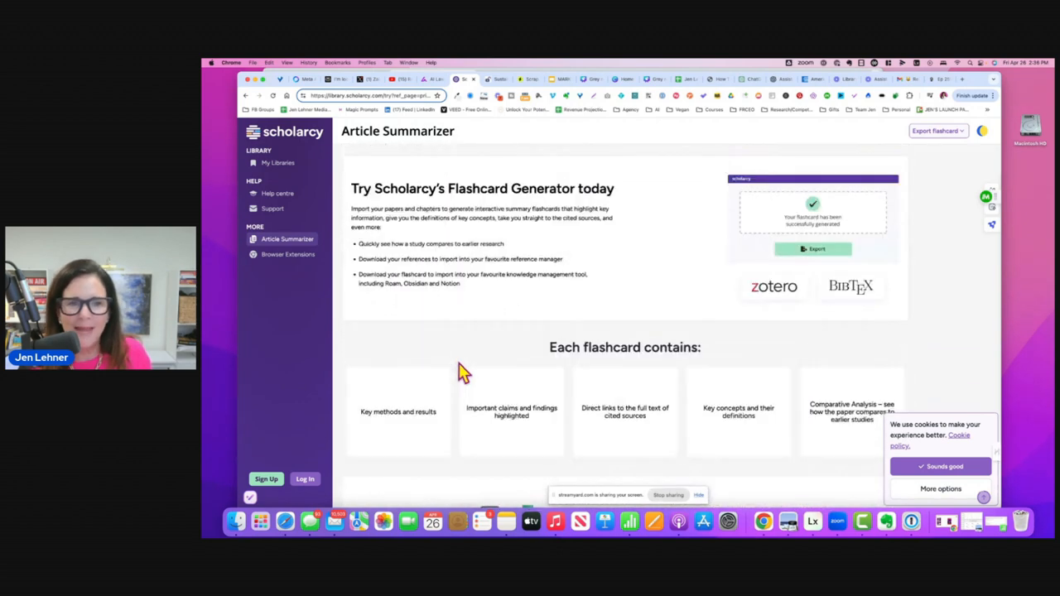
{"action": "mouse_move", "coordinate": [579, 289]}
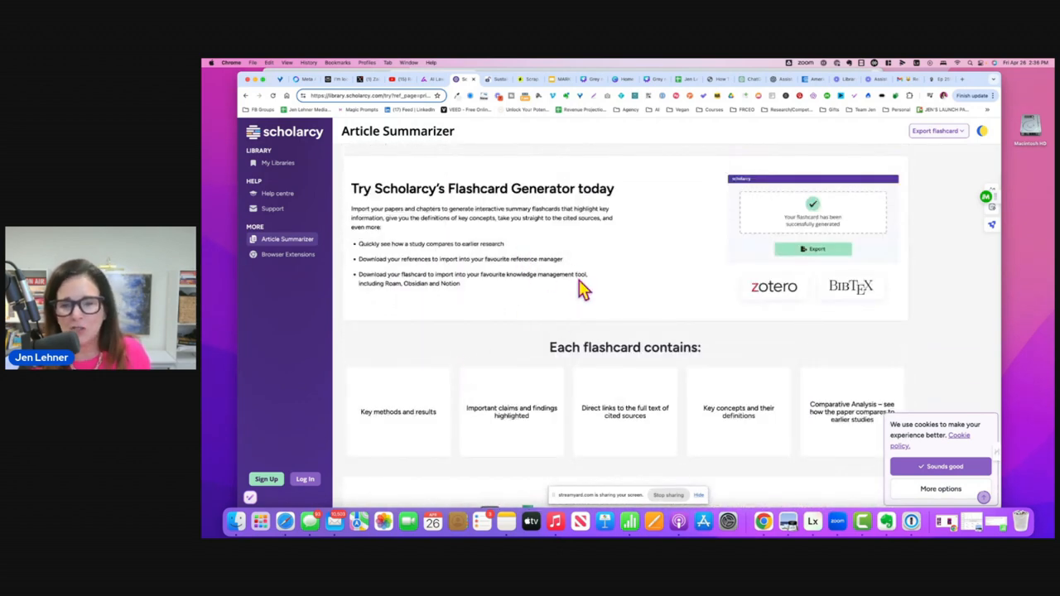
{"action": "scroll", "scroll_direction": "down", "scroll_amount": 3}
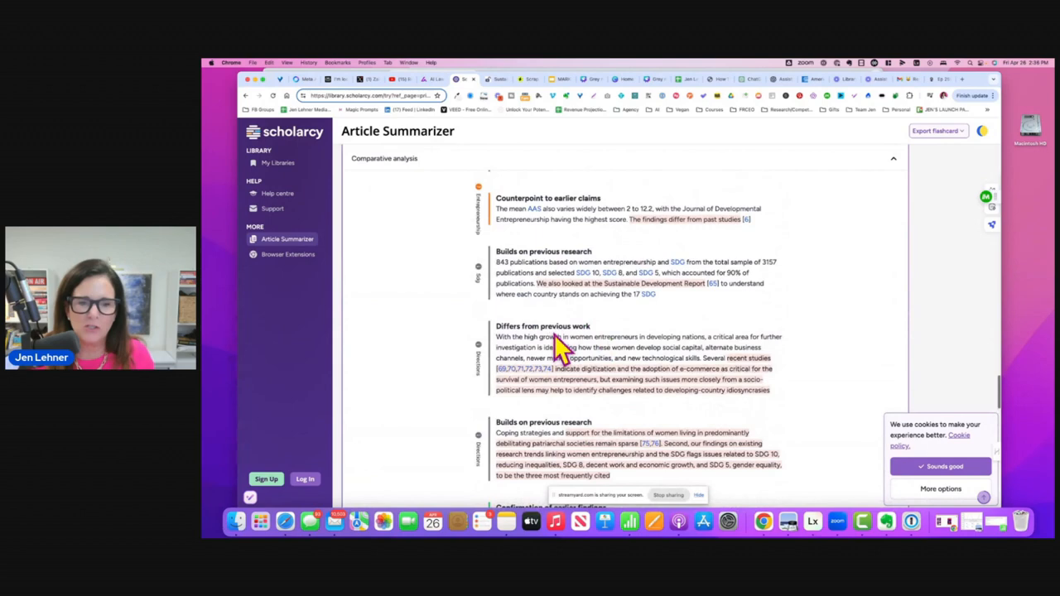
{"action": "mouse_move", "coordinate": [561, 348]}
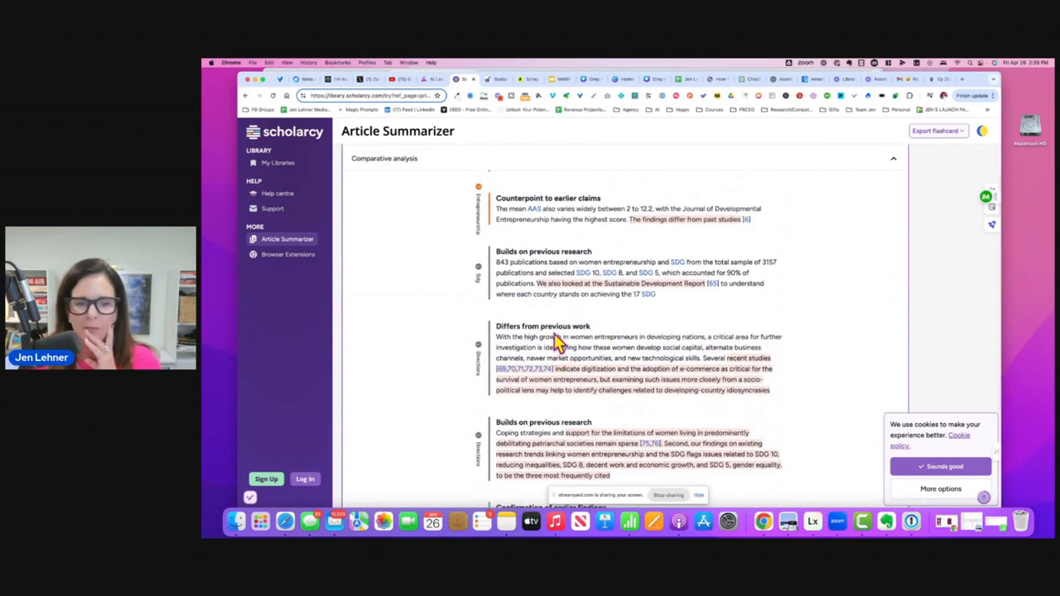
Scroll back up to the comparative analysis 'Builds on' and 'Differs from previous work' entries
{"action": "scroll", "scroll_direction": "up", "scroll_amount": 3}
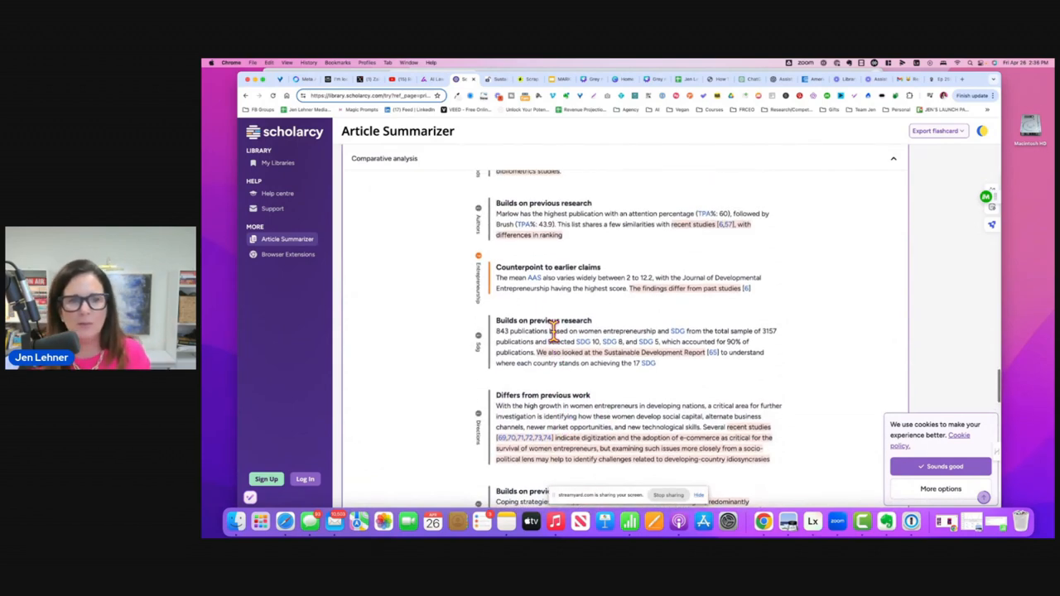